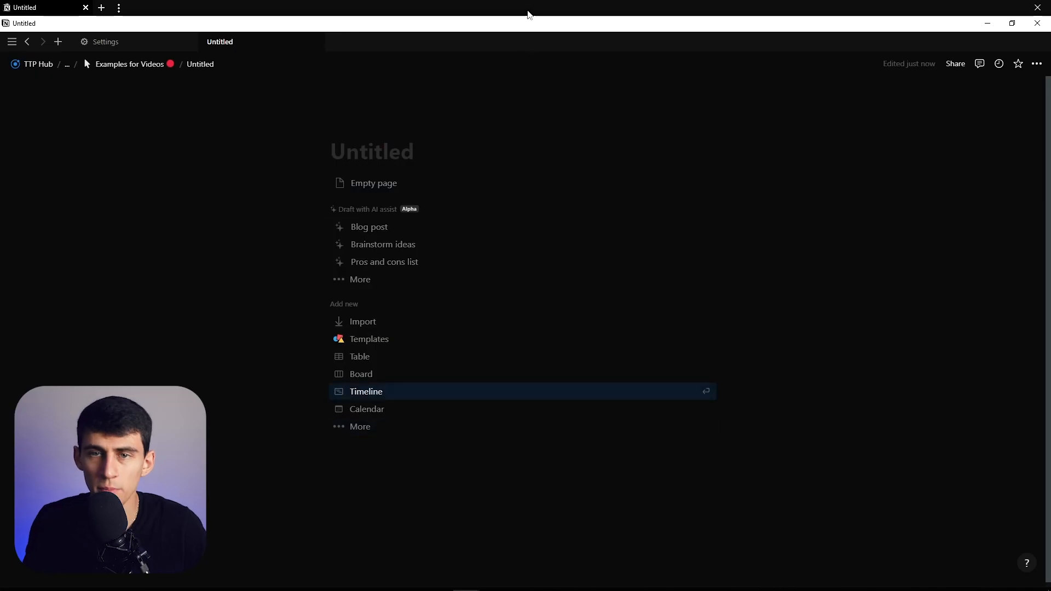
Title the page 'Quote of the Day' and insert an inline database on a blank page.
text(Quote of the Day)
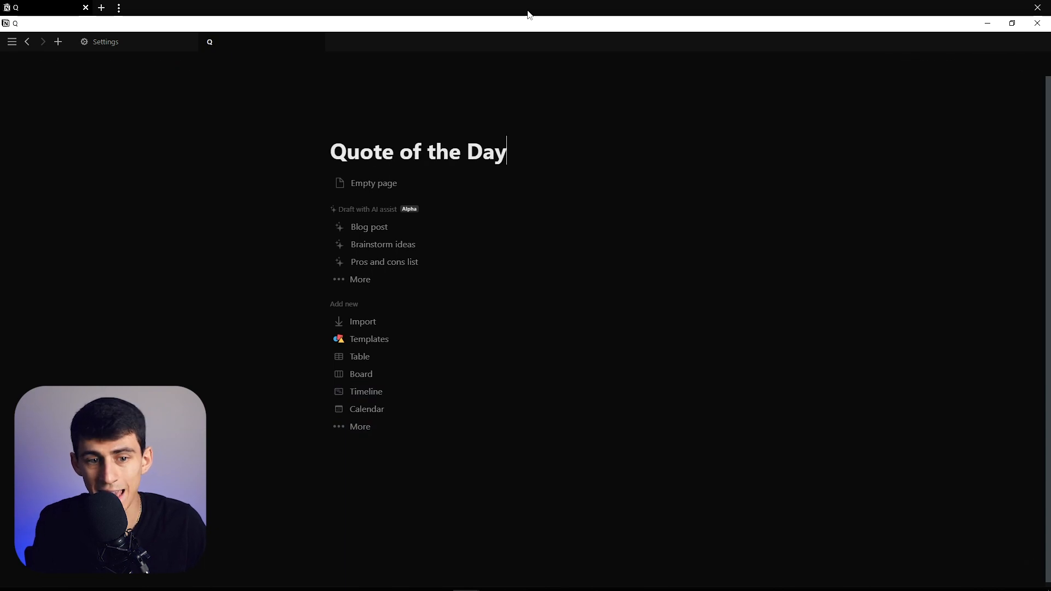
click(374, 183)
text(/dat)
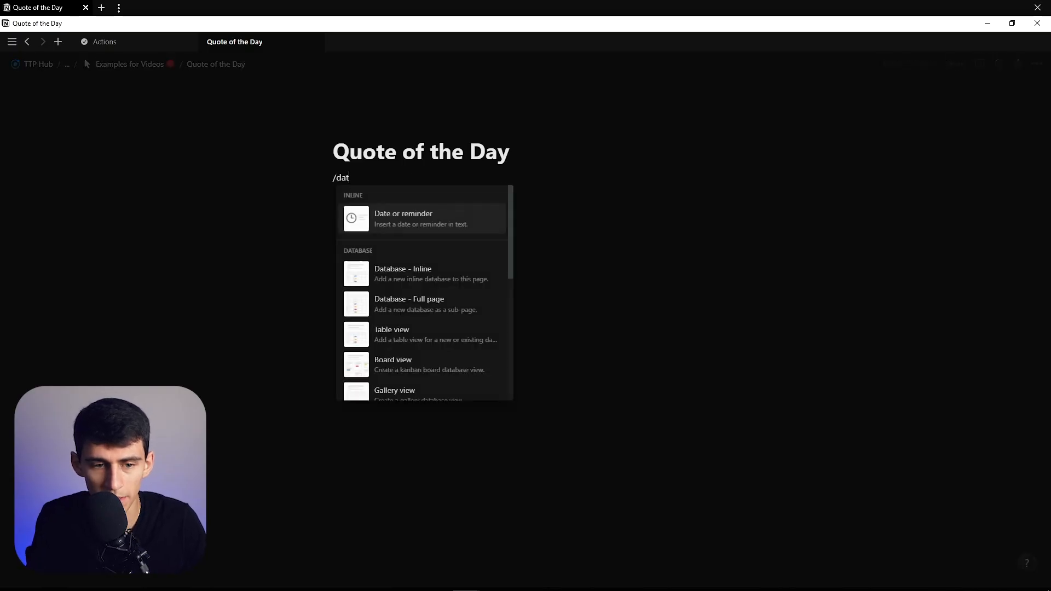
click(392, 334)
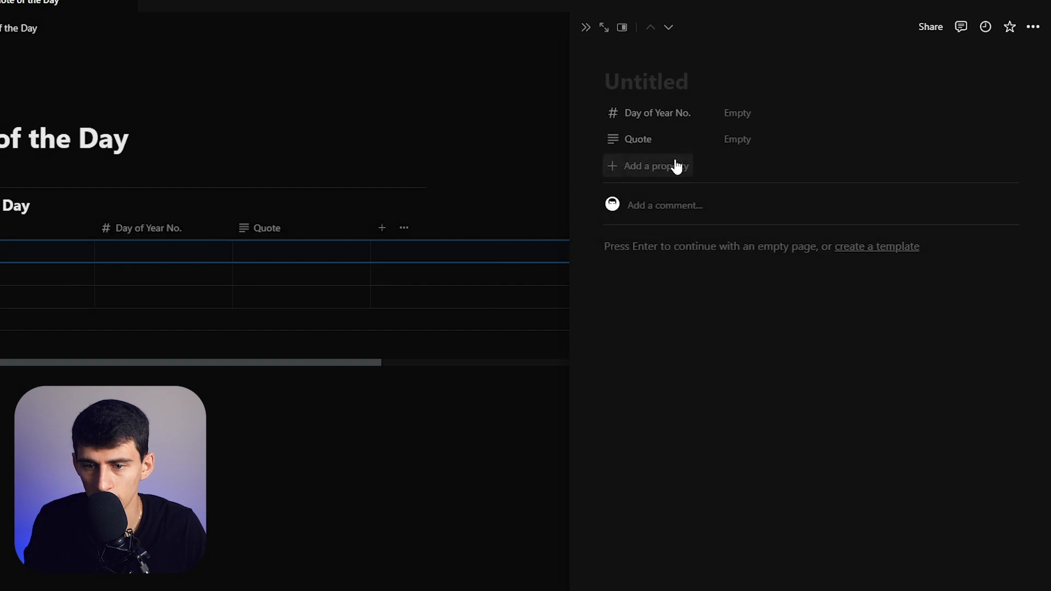
Add a formula property named 'Day of Year Form' to the database.
click(648, 165)
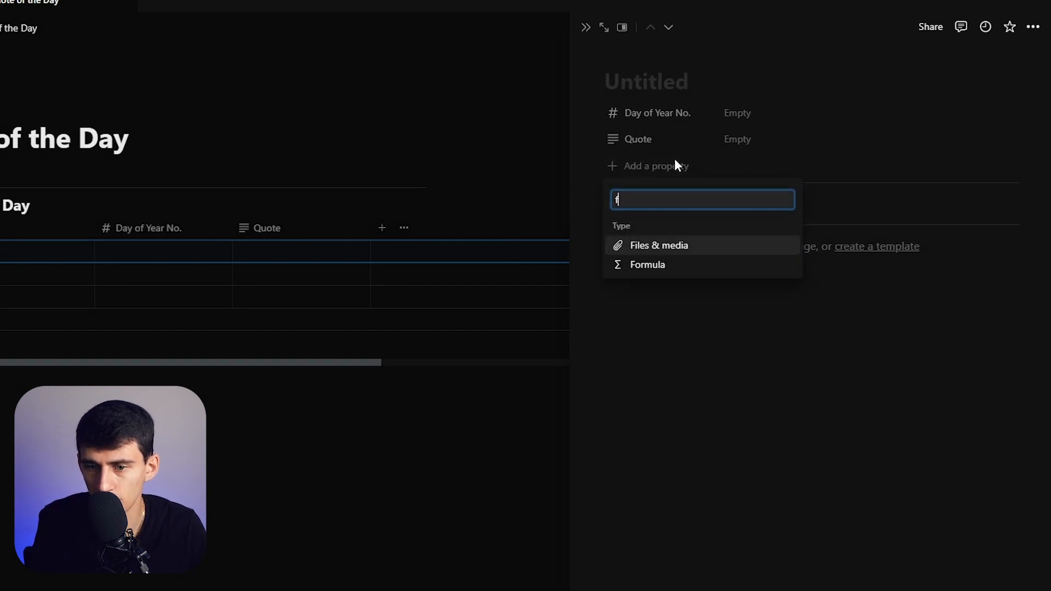
click(647, 264)
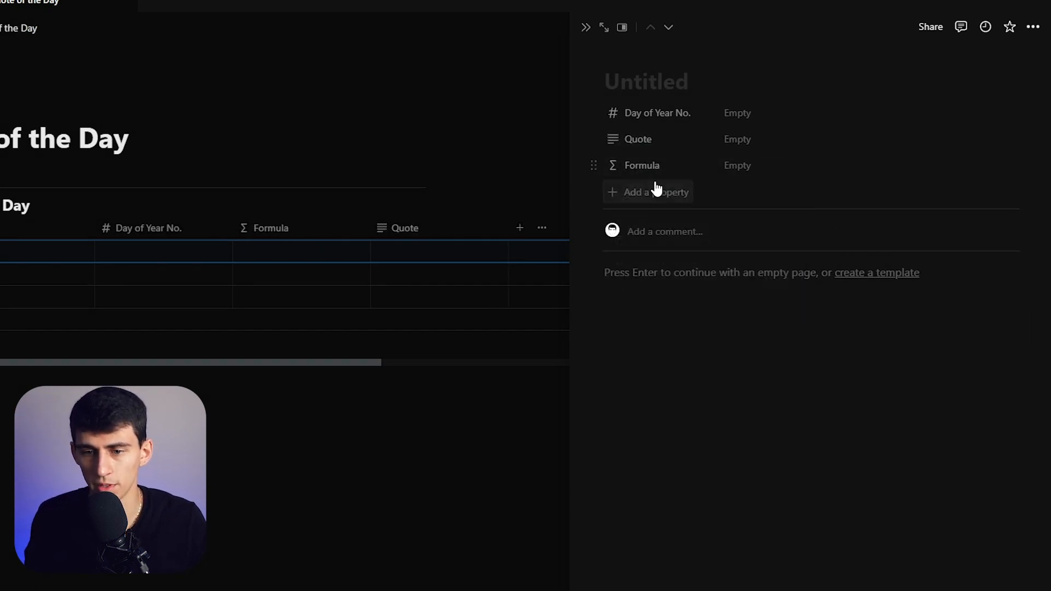
click(640, 165)
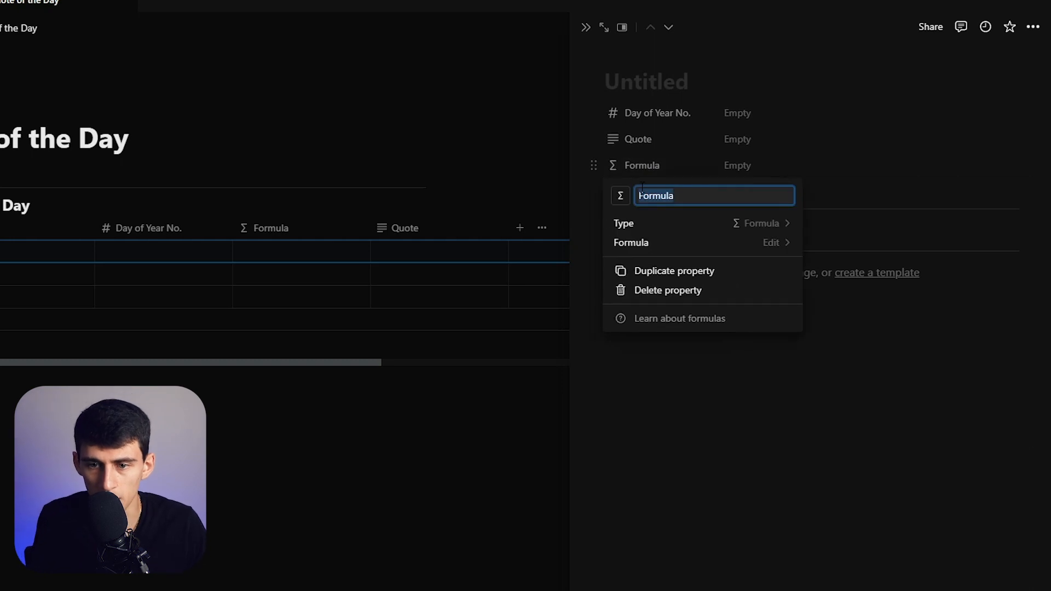
text(Day of Year Form)
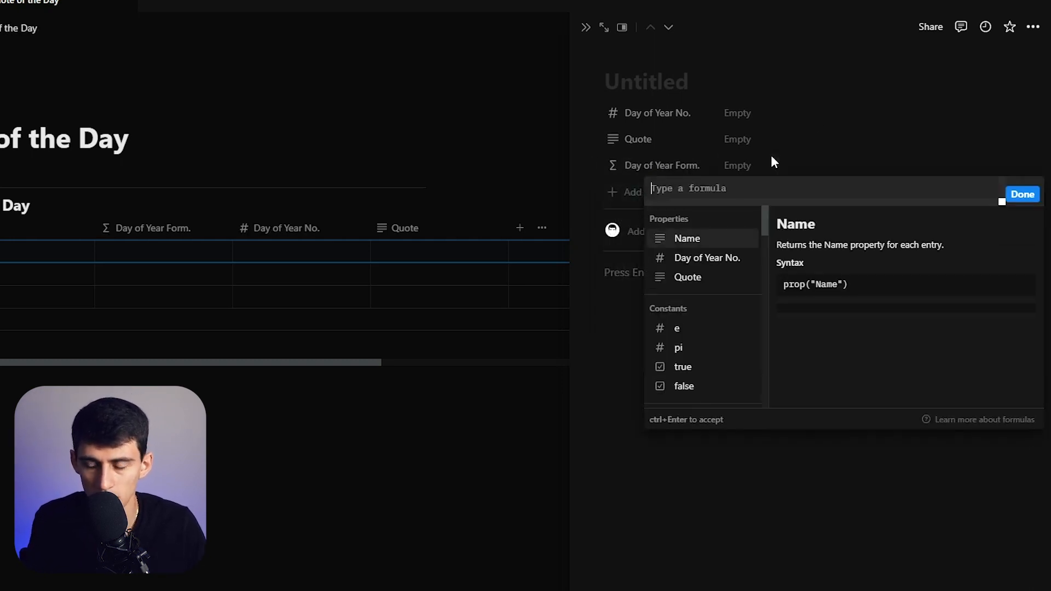
Write formatDate(now(), "M"), then duplicate it as Month of Year Form. and confirm the formula.
text(format)
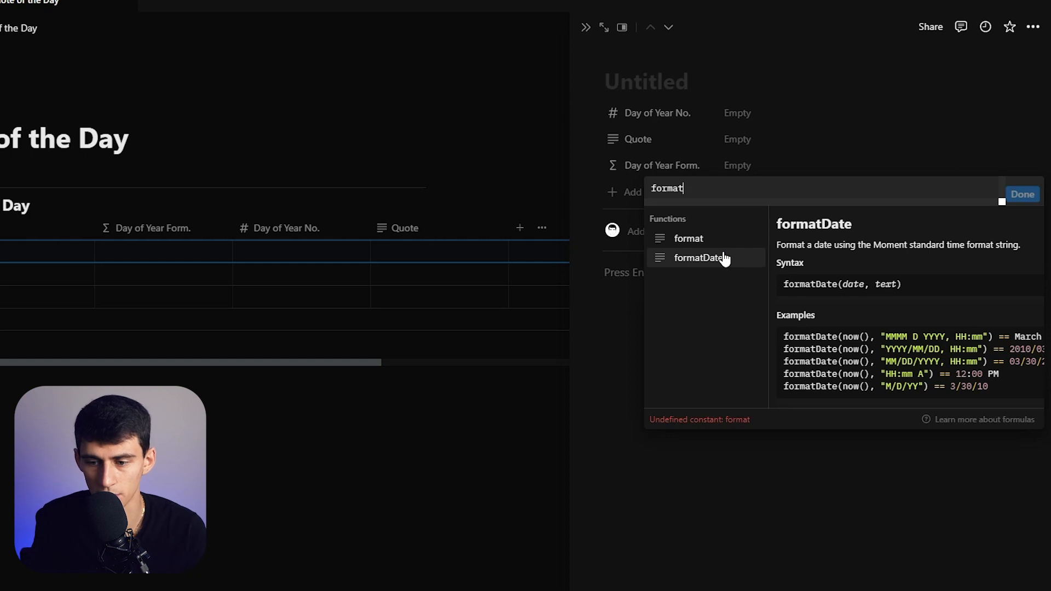
click(704, 257)
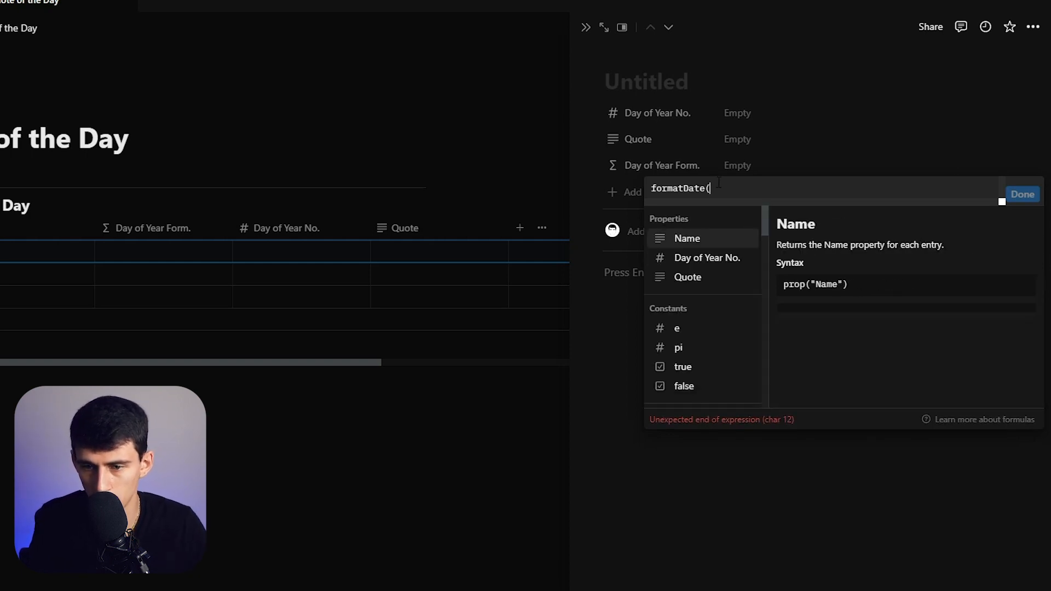
text(now())
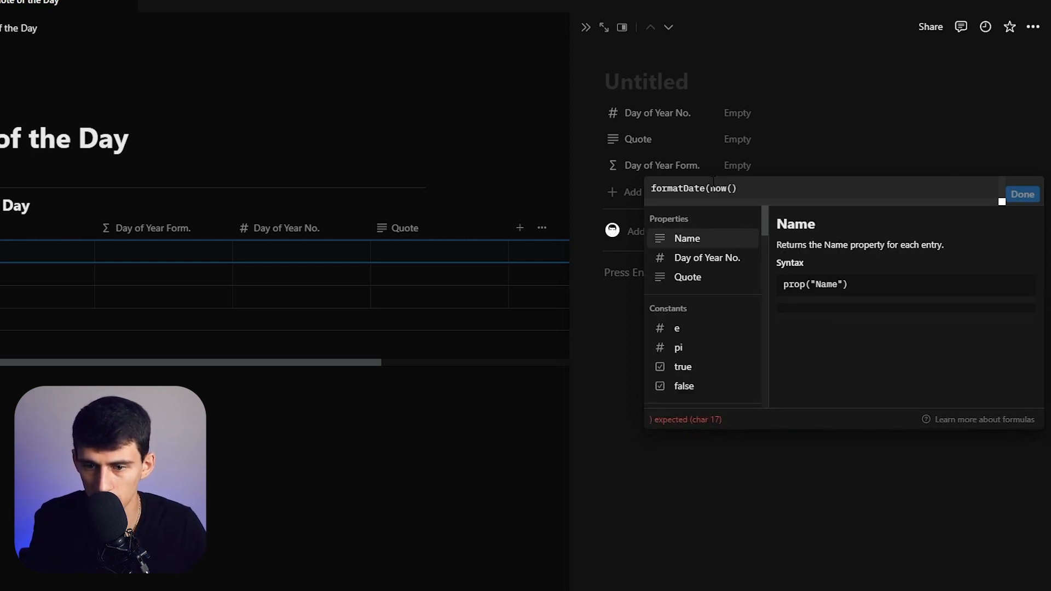
text(,)
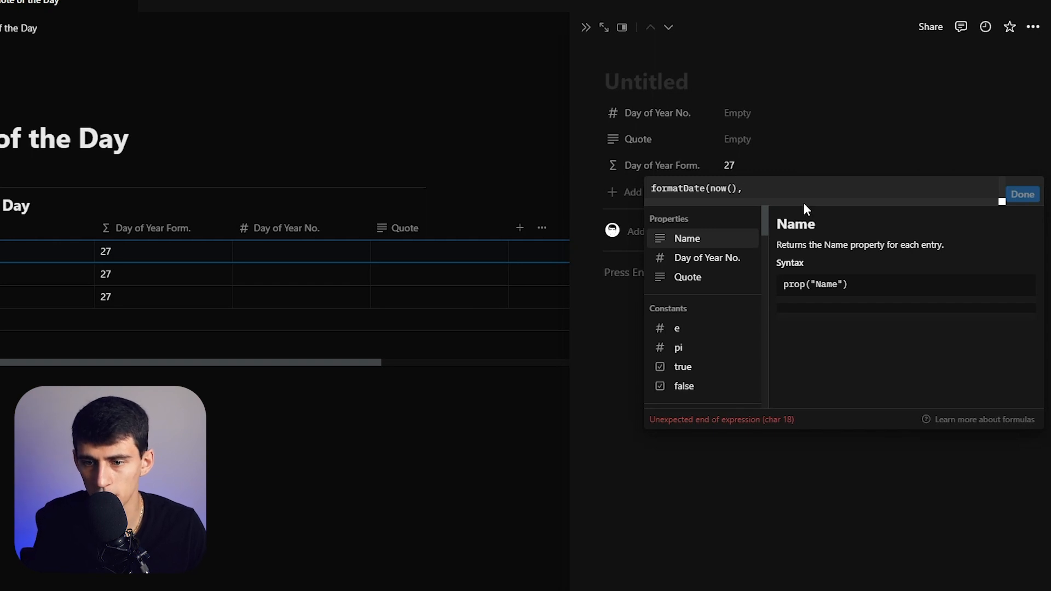
text("M"))
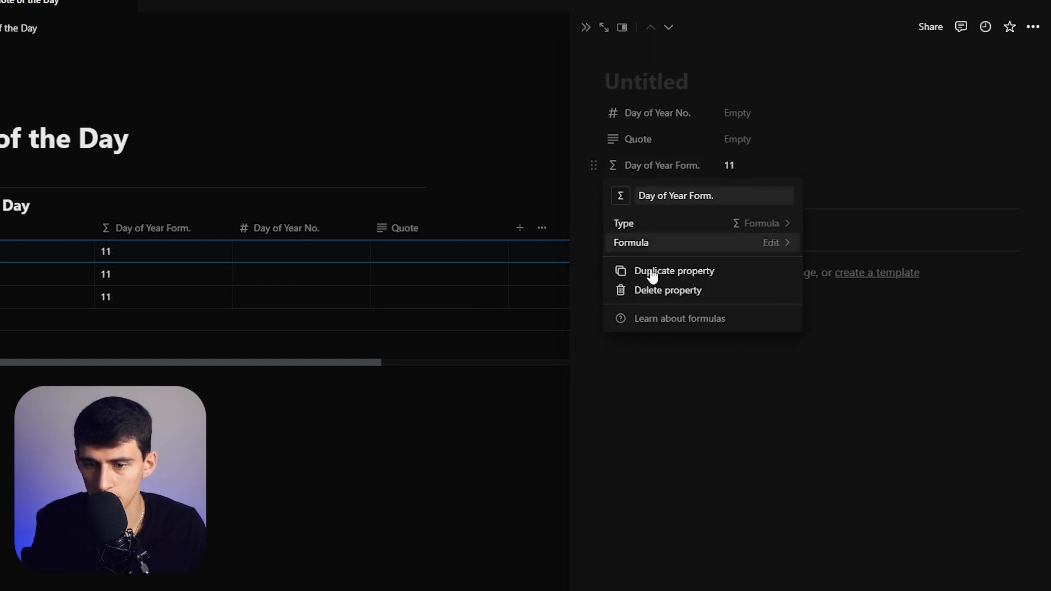
click(675, 270)
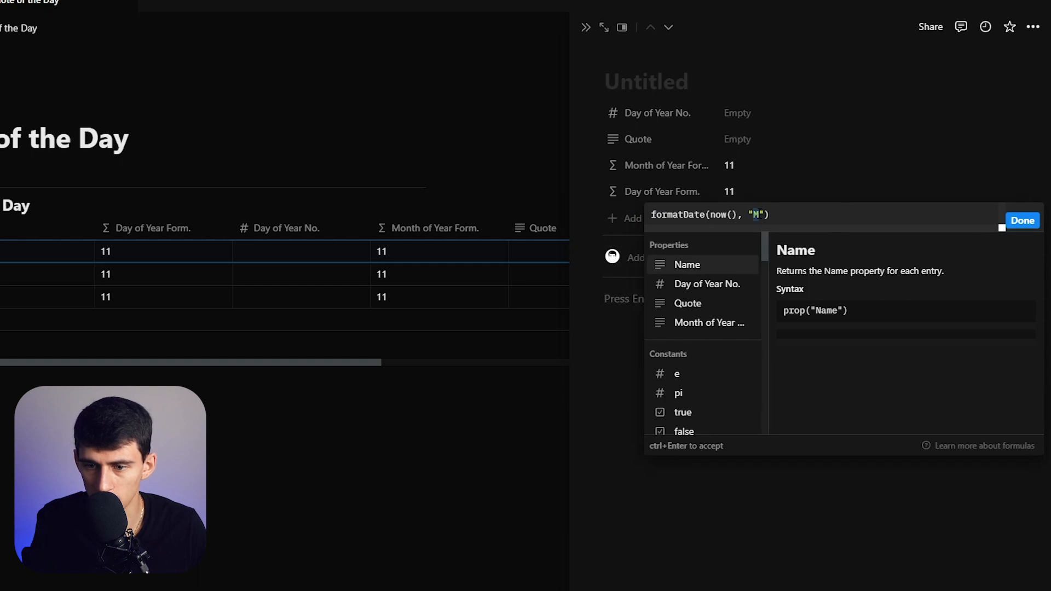
click(1022, 220)
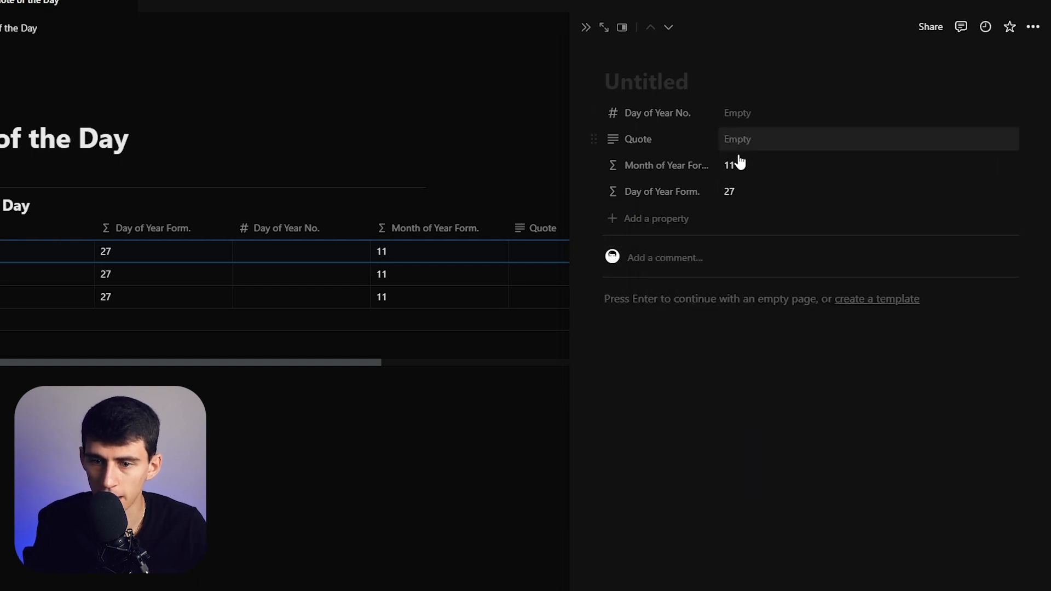
mouse_move(735, 165)
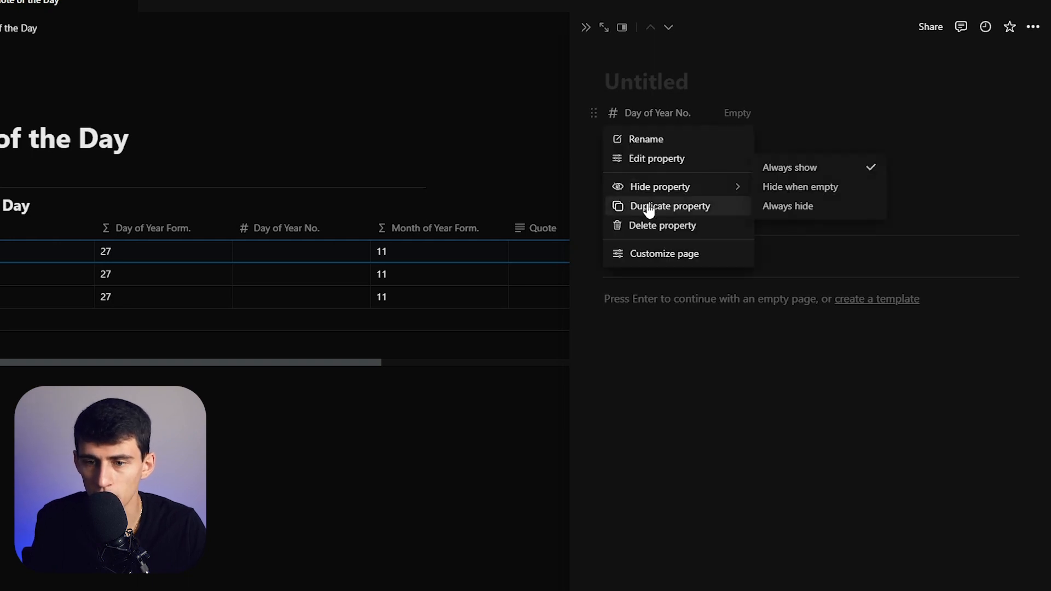
Duplicate Day of Year No. as Month of Year No. and wrap the date formulas in toNumber().
click(672, 205)
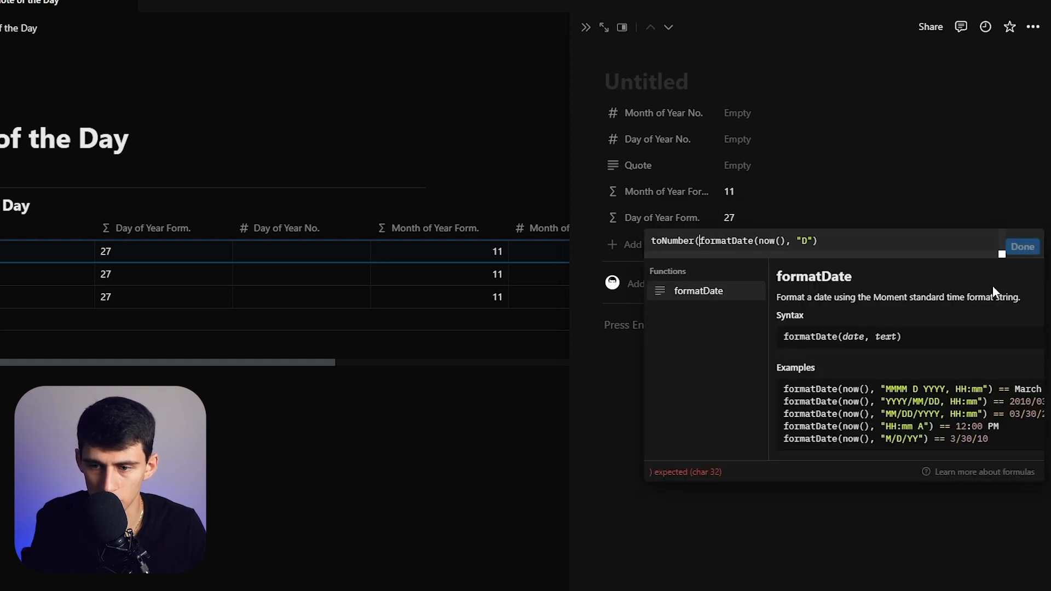
text())
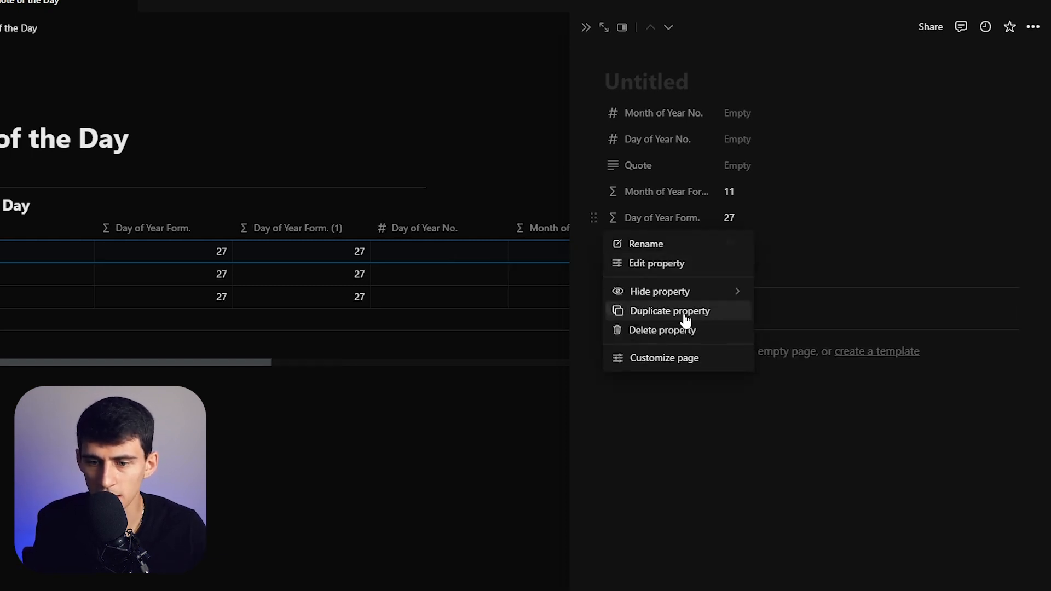
click(670, 310)
text(Show?)
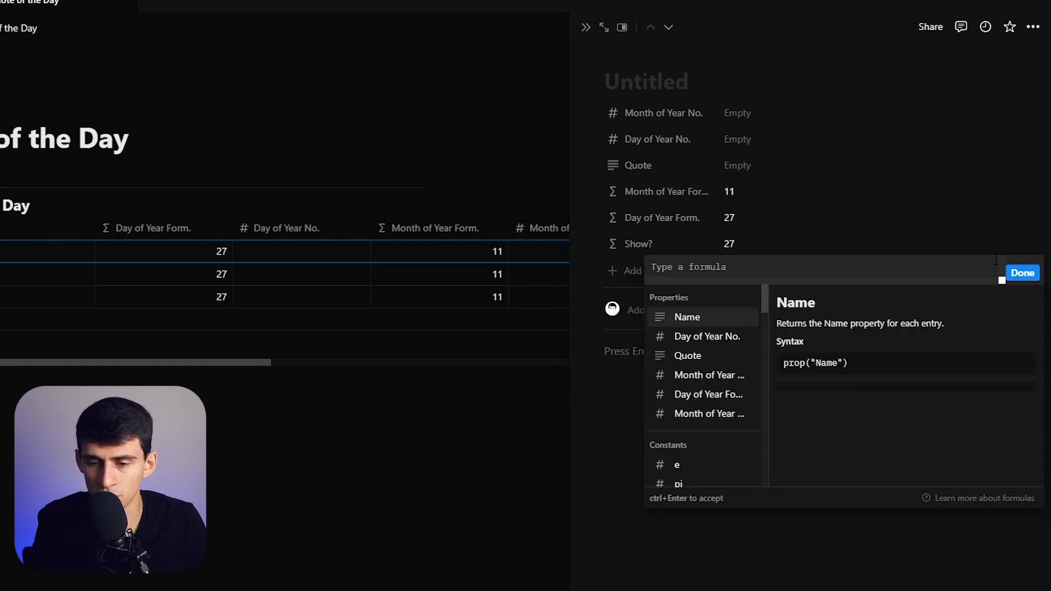
text(mon)
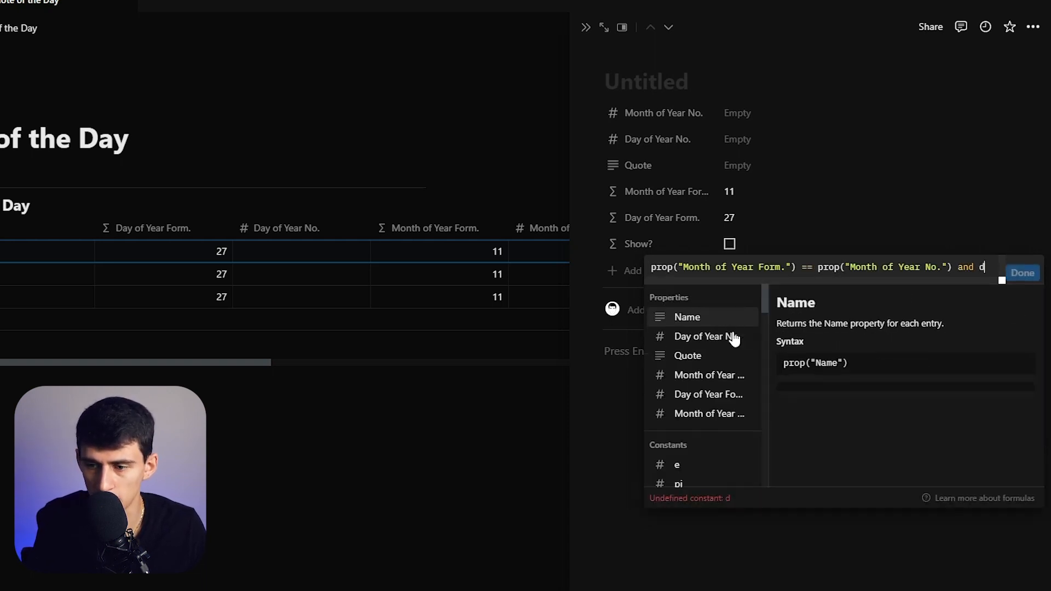
Add a Show? formula comparing Day of Year Form. with the entered number, then enter the day value.
text(prop("Day of Year Form.") == da)
click(868, 113)
text(11)
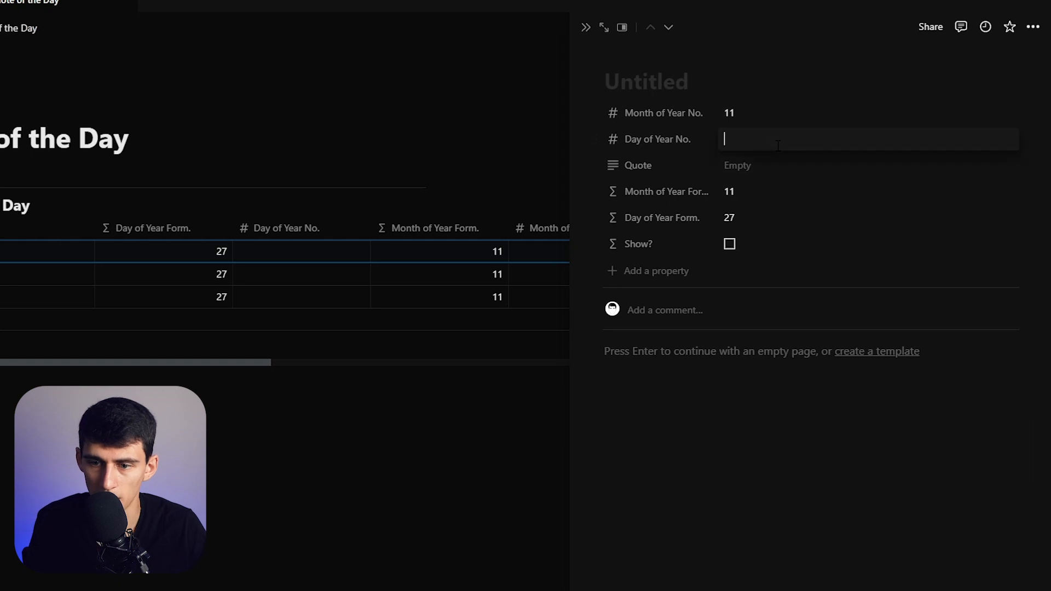
click(730, 243)
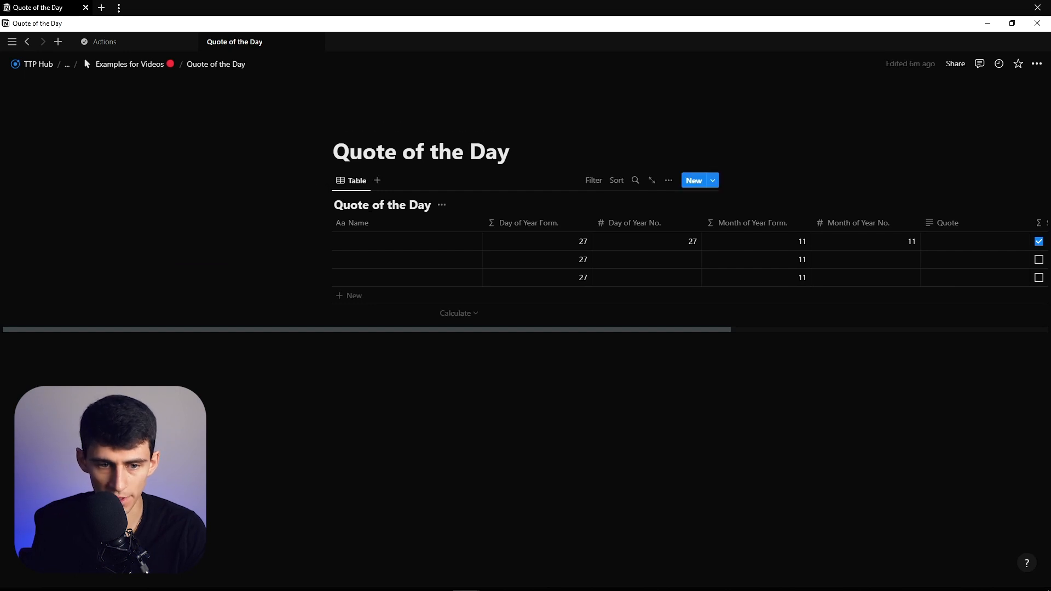
Switch the view layout and set Card preview to Page cover.
double_click(382, 205)
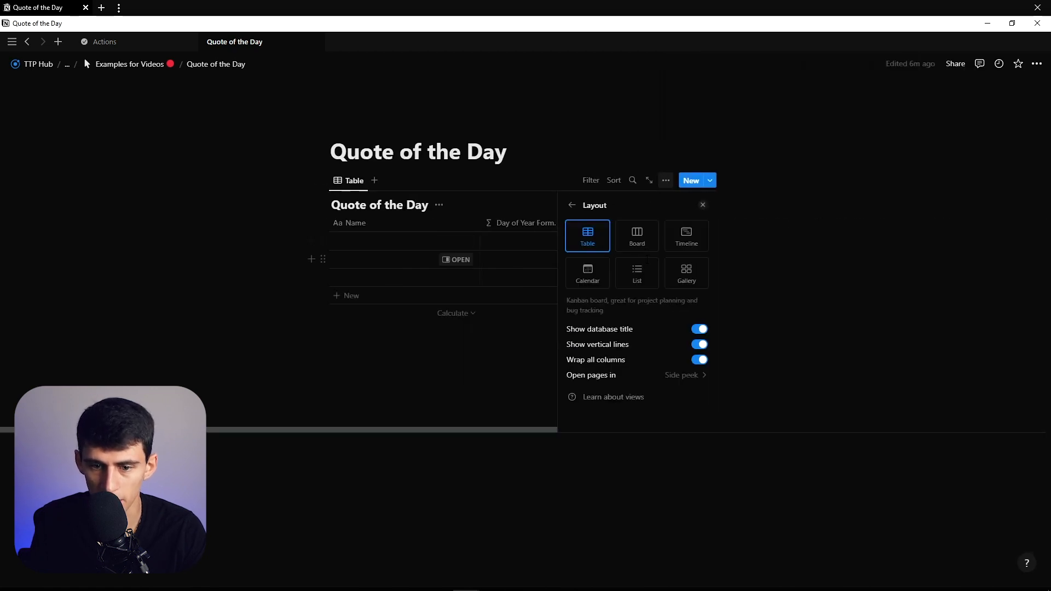
click(685, 272)
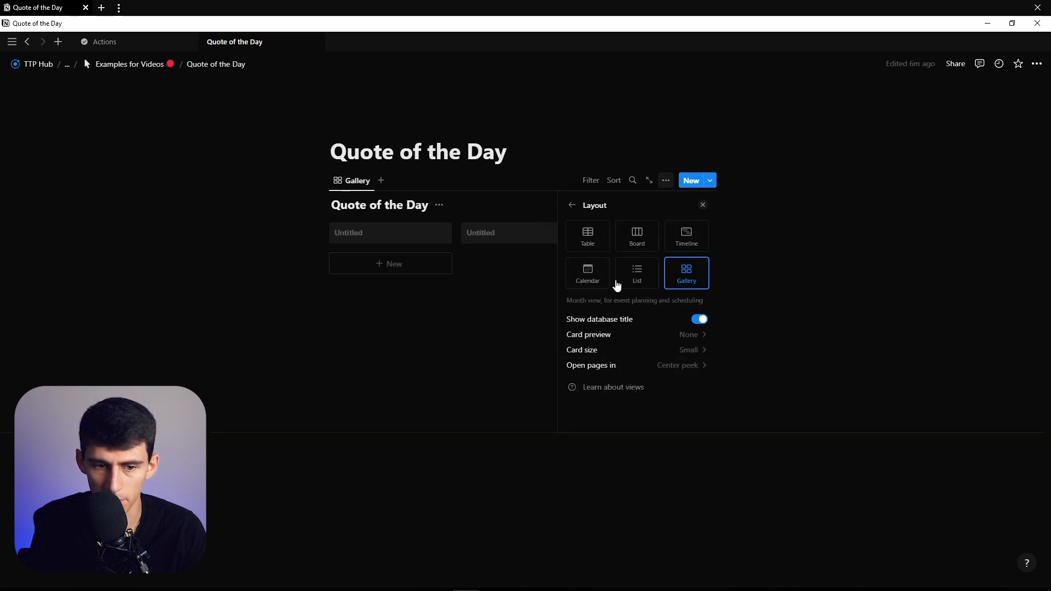
click(694, 335)
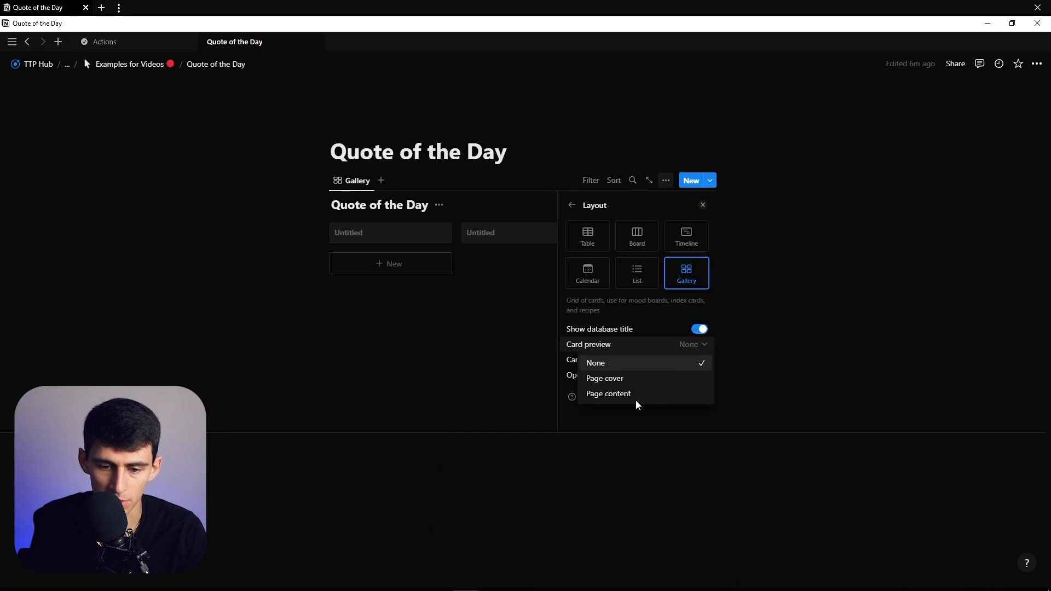
click(605, 377)
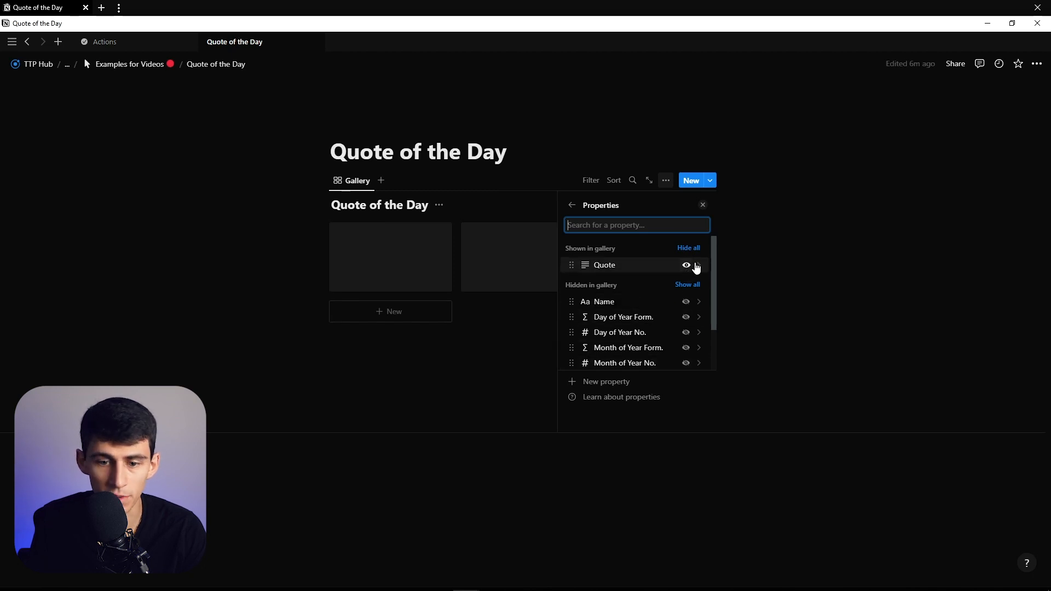
Show the Name and Quote properties on the gallery cards.
click(686, 302)
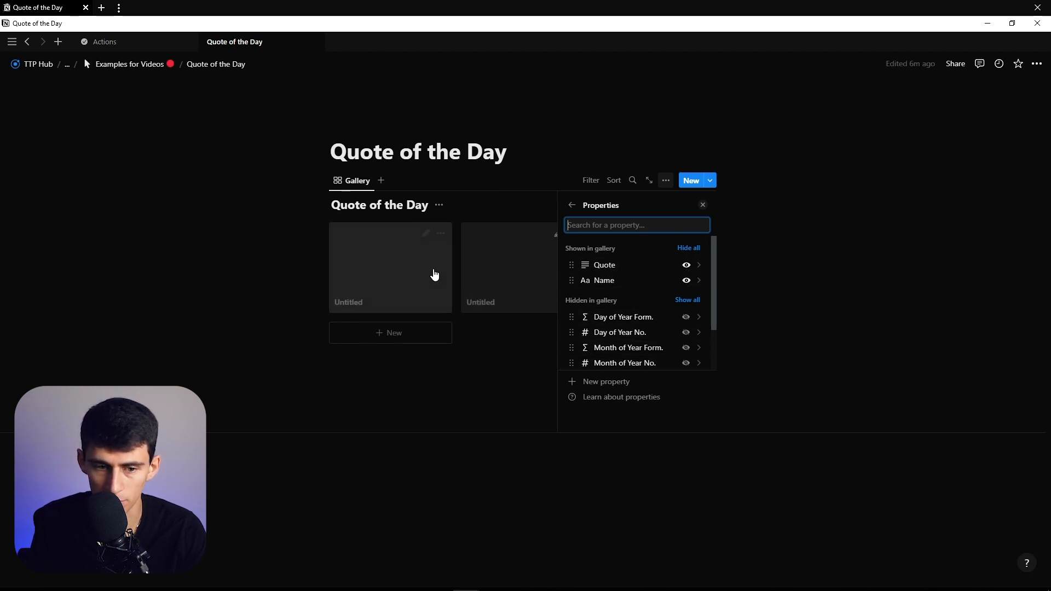
click(390, 267)
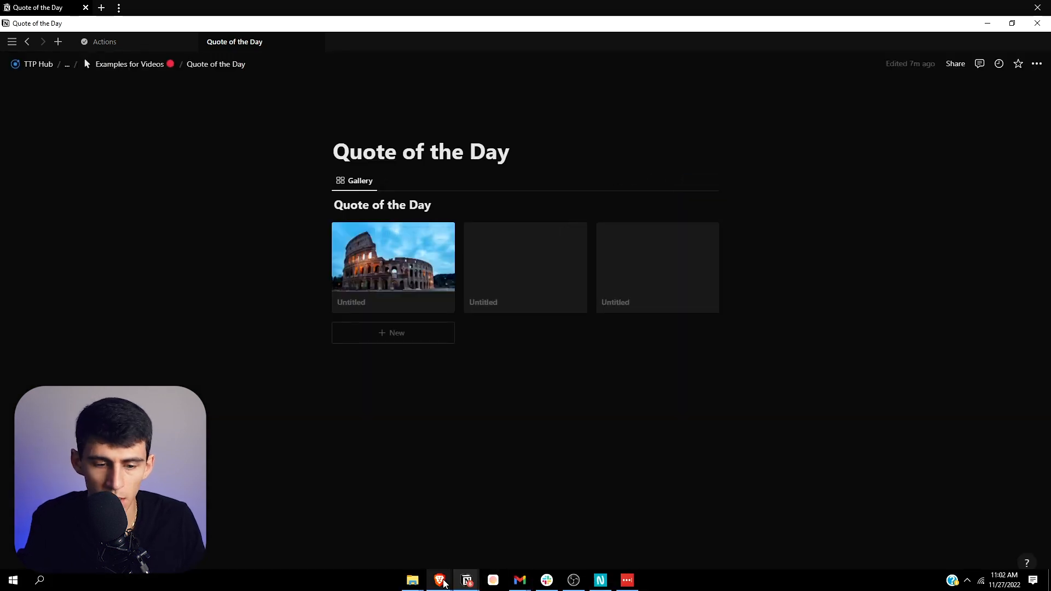
click(440, 580)
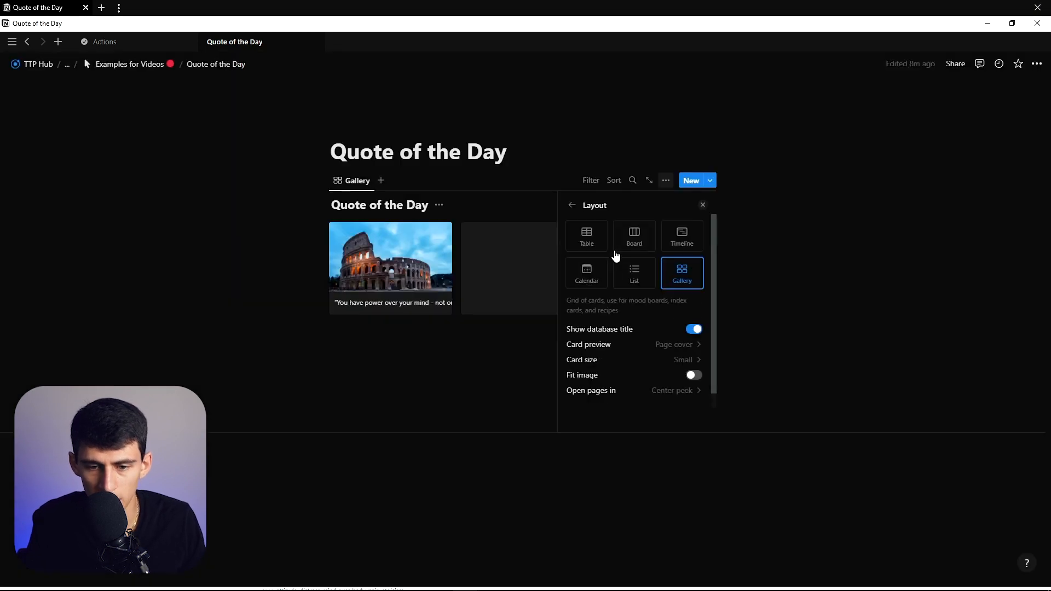
Set the layout to Board with the Quote text shown on cards.
click(634, 236)
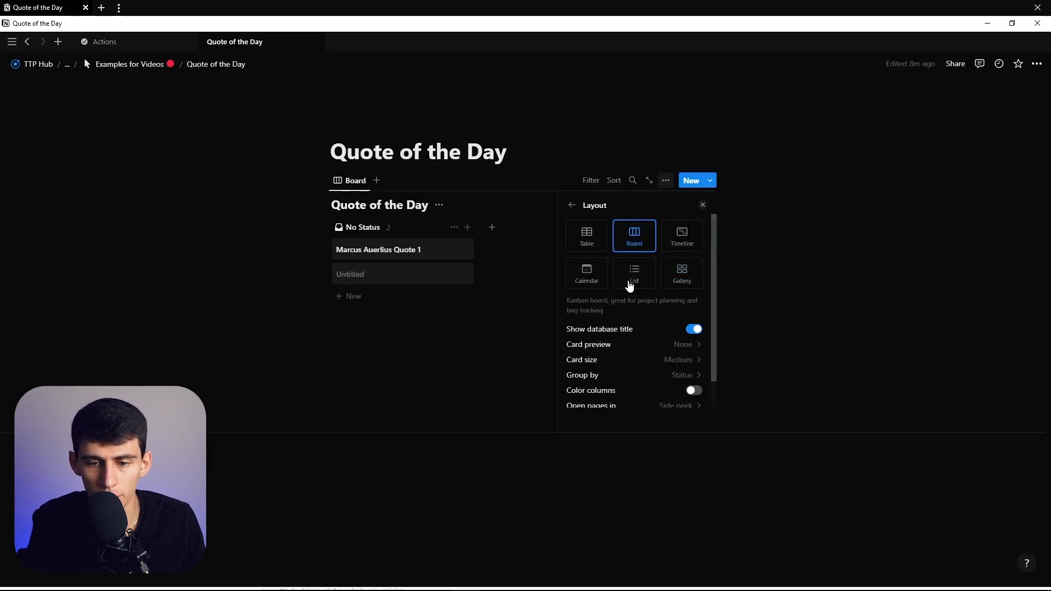
click(590, 179)
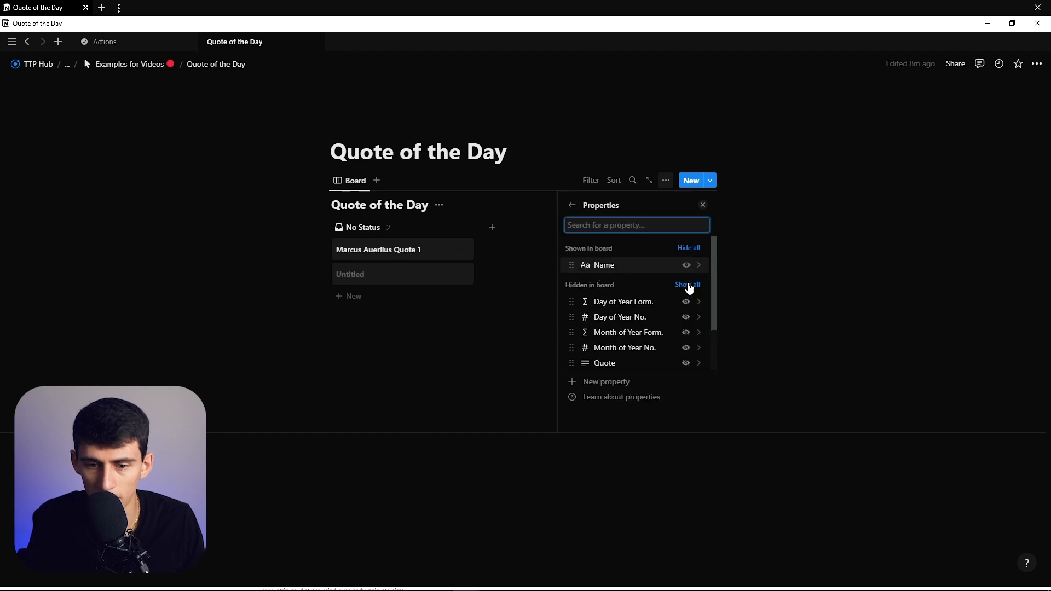
click(703, 204)
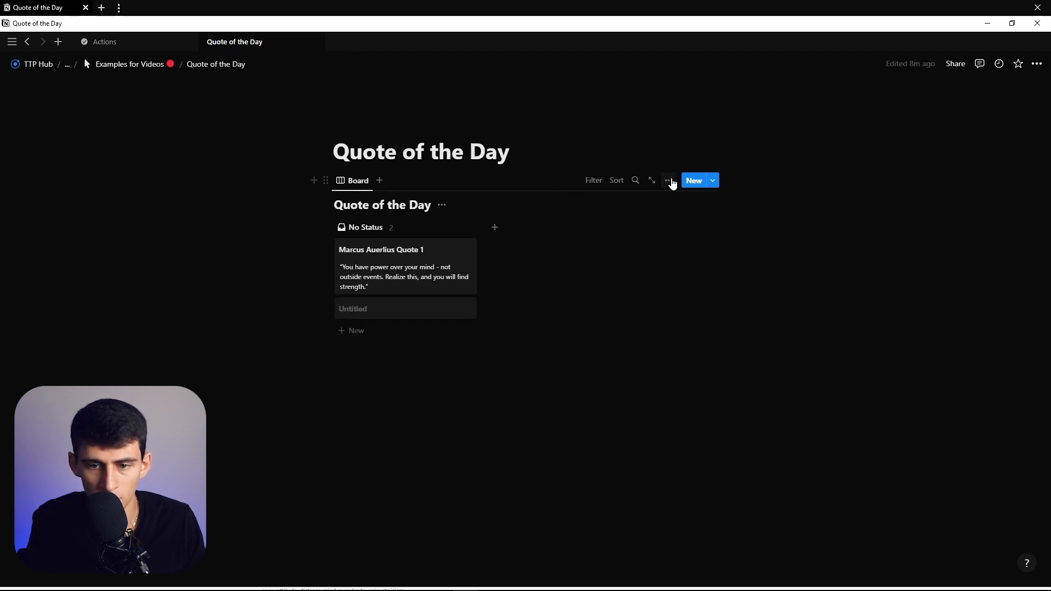
click(668, 180)
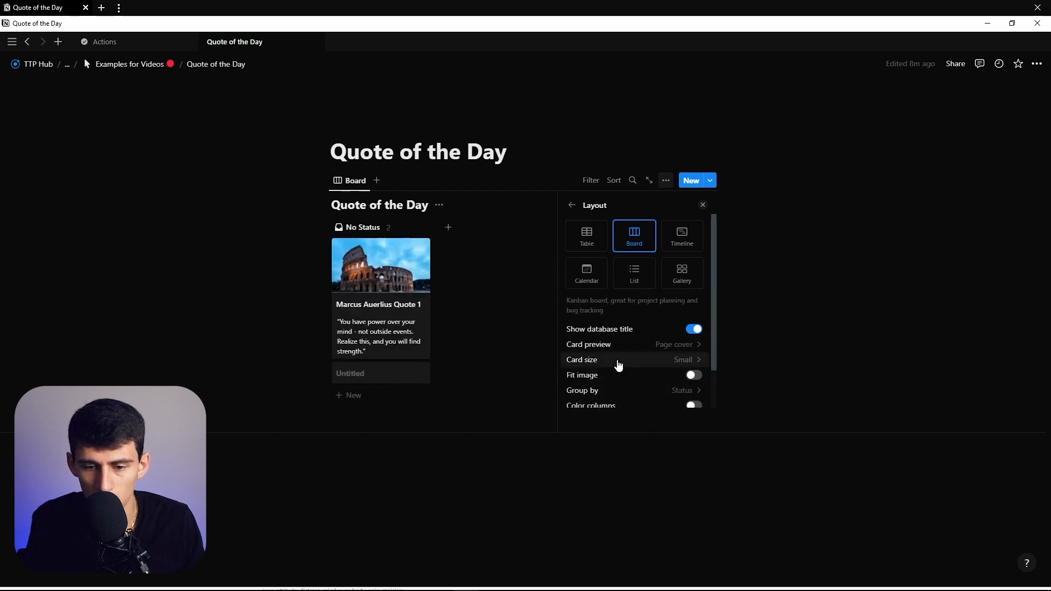
Filter the board on Show? is checked and save the view for everyone.
click(590, 179)
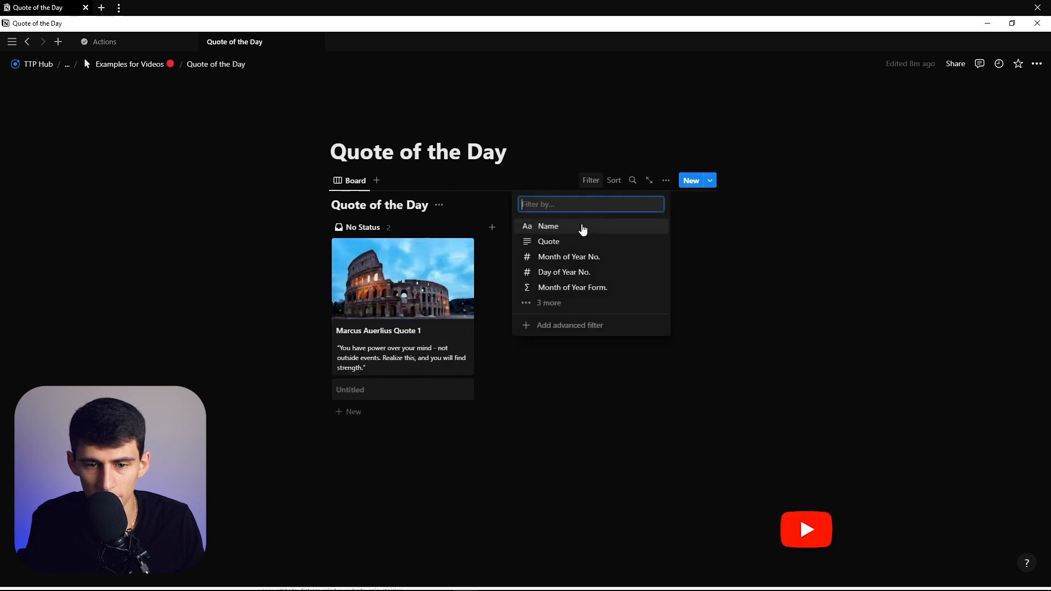
text(s)
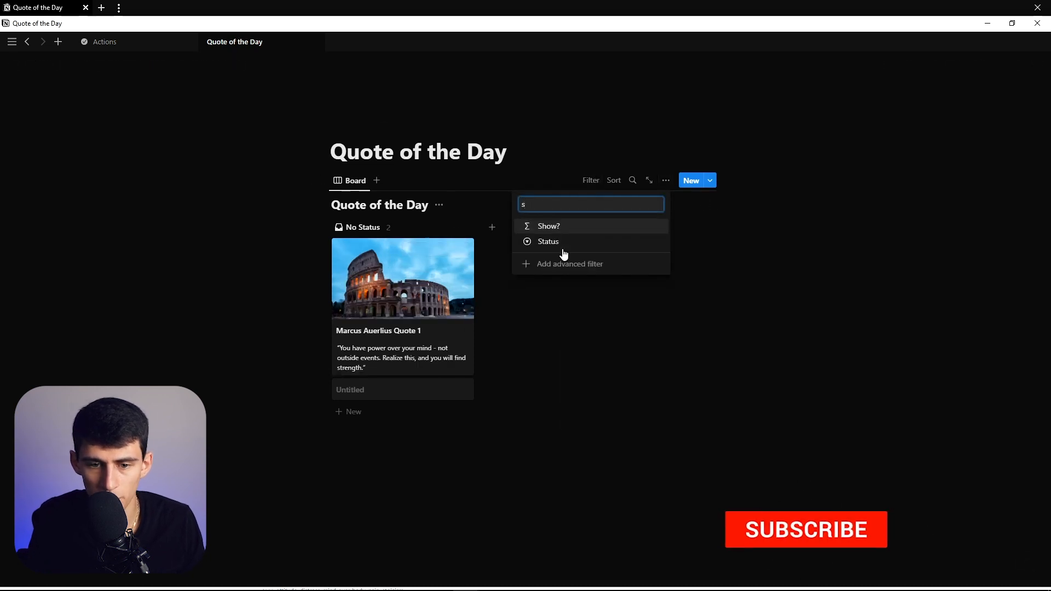
click(548, 226)
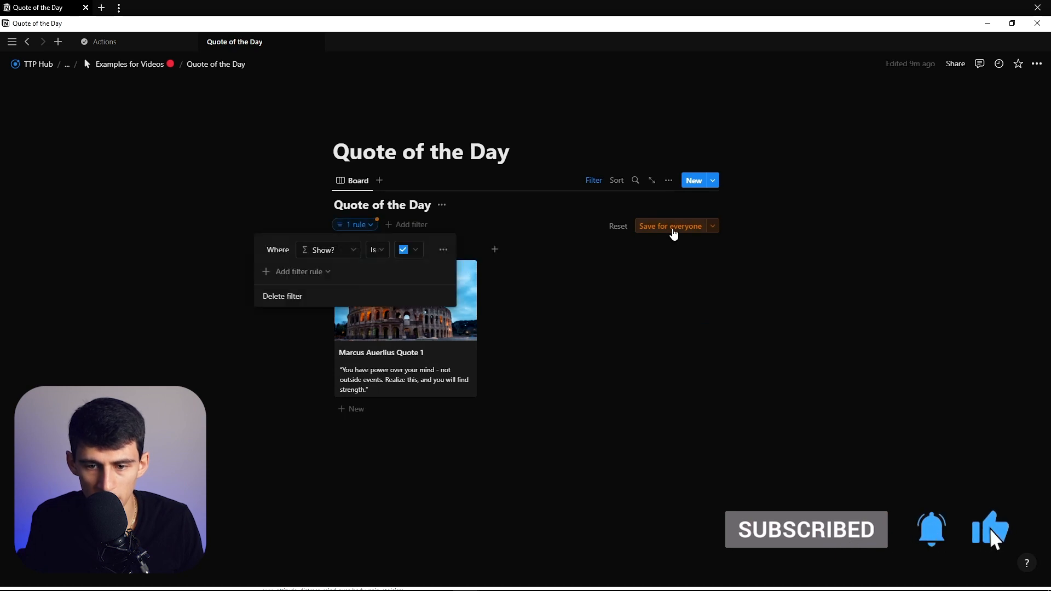
click(670, 226)
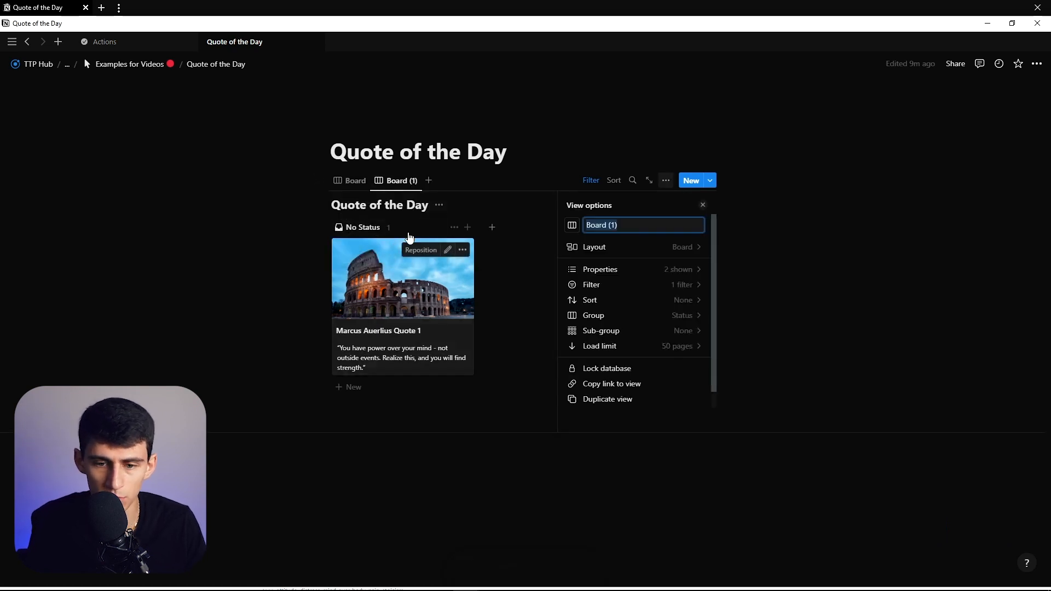
Rename the duplicated view 'Input', add a sort, and show all properties as table columns.
text(Input)
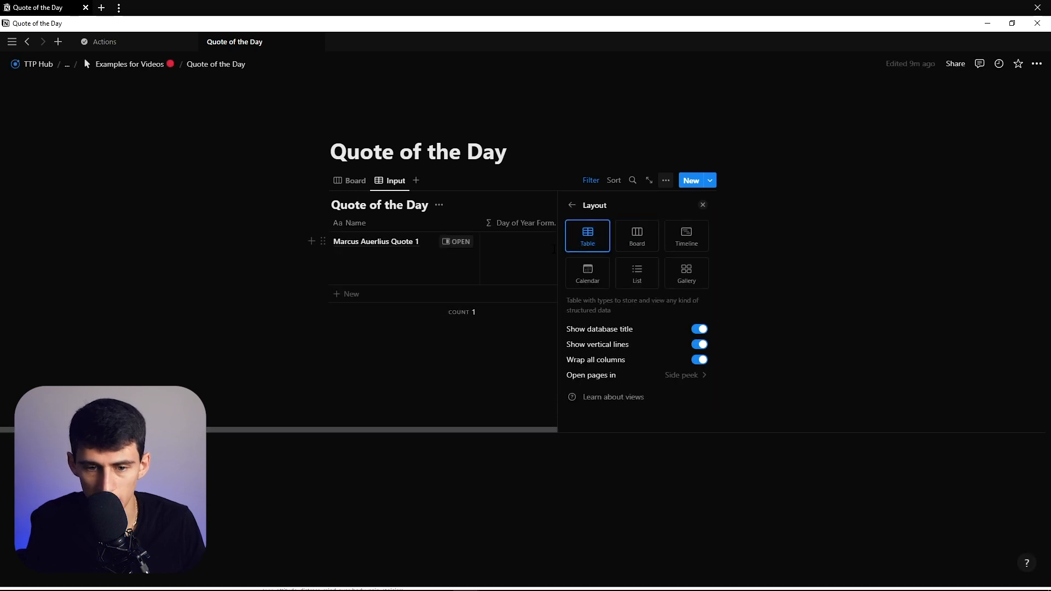
click(614, 180)
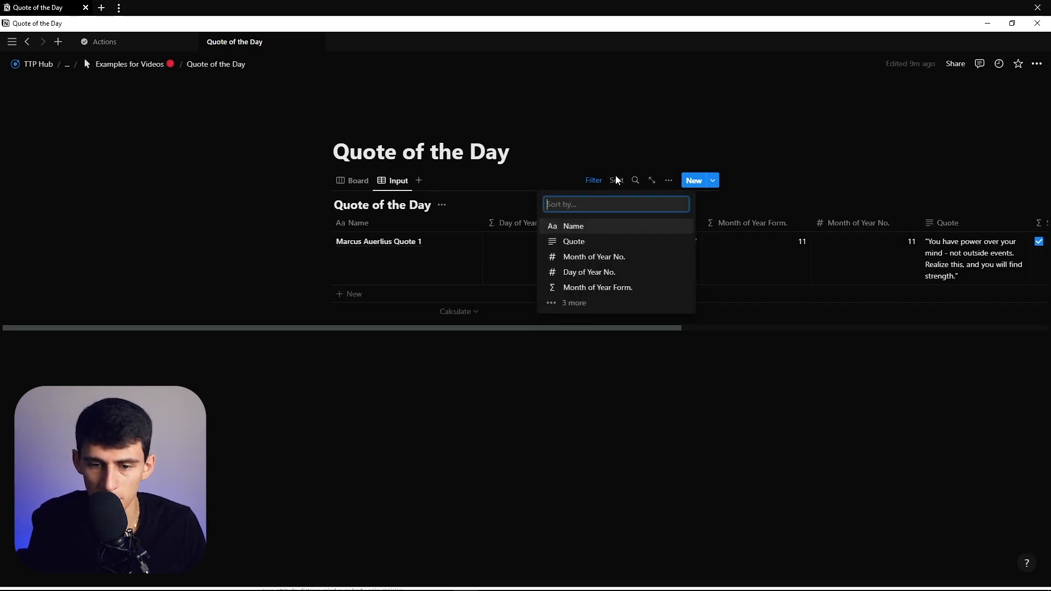
click(573, 226)
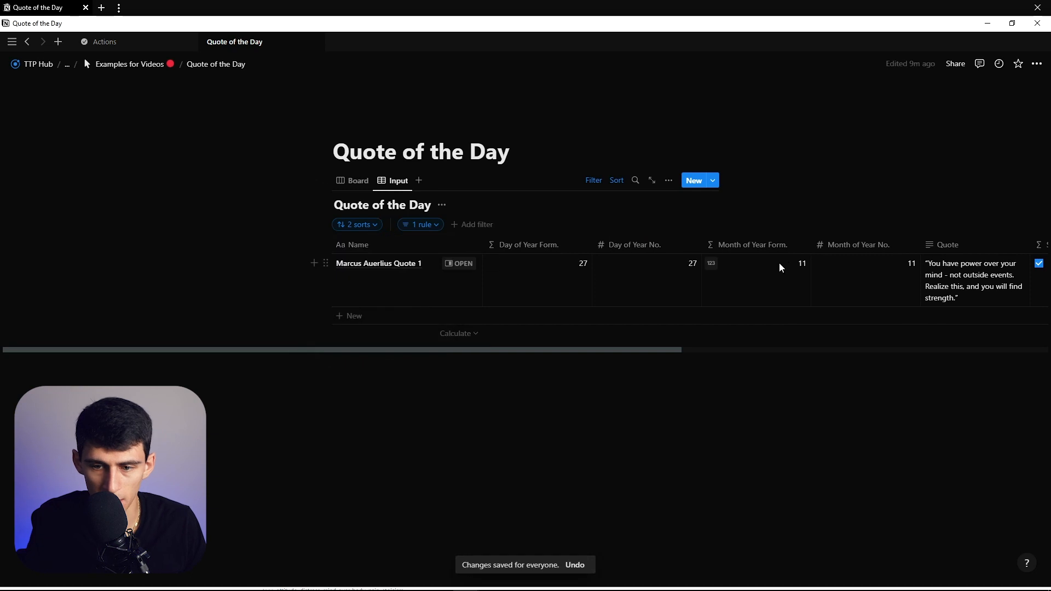
click(666, 179)
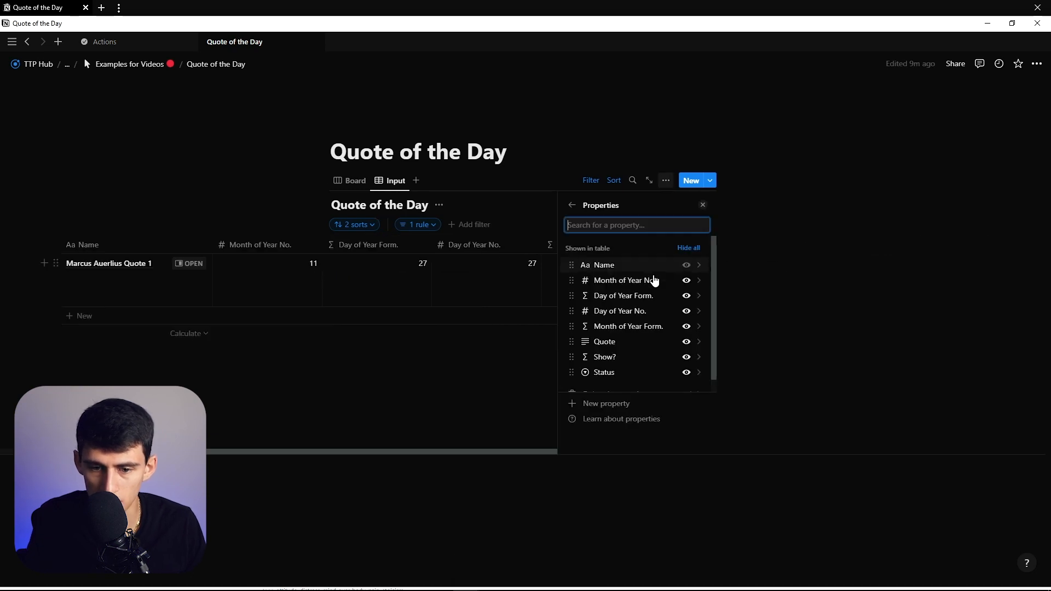
click(703, 205)
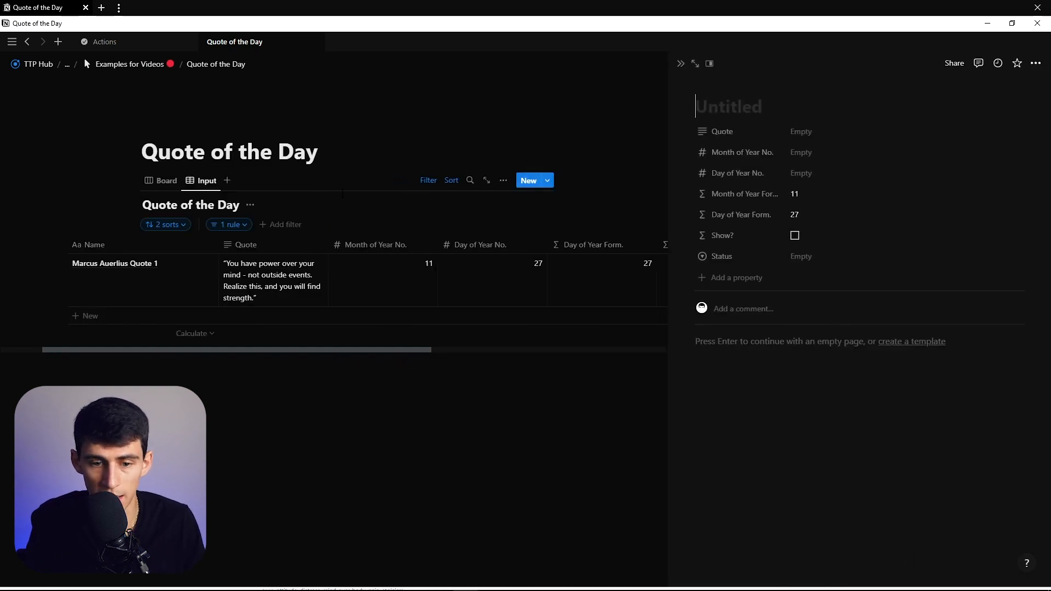
Create entry 'Seneca Quote 1' with month 1 and day 1, then reopen the Show? filter rule.
text(Seneca Quote)
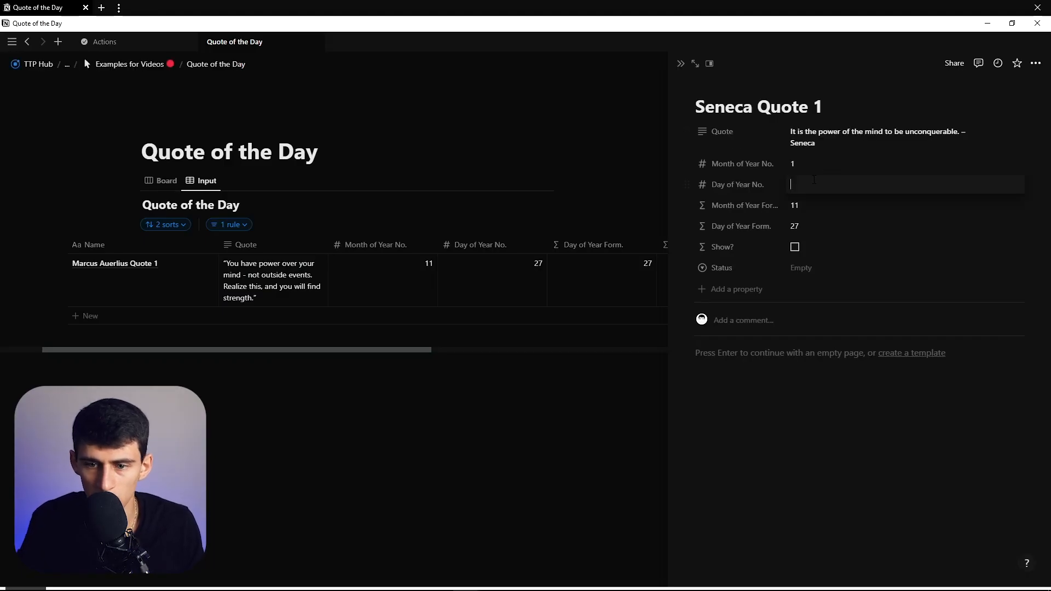
text(1)
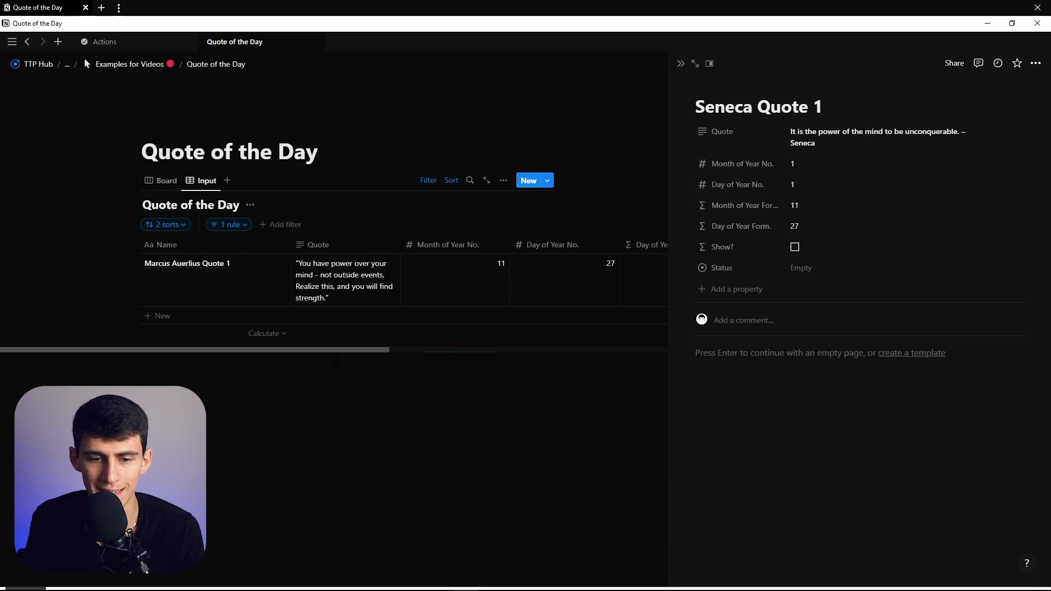
click(228, 224)
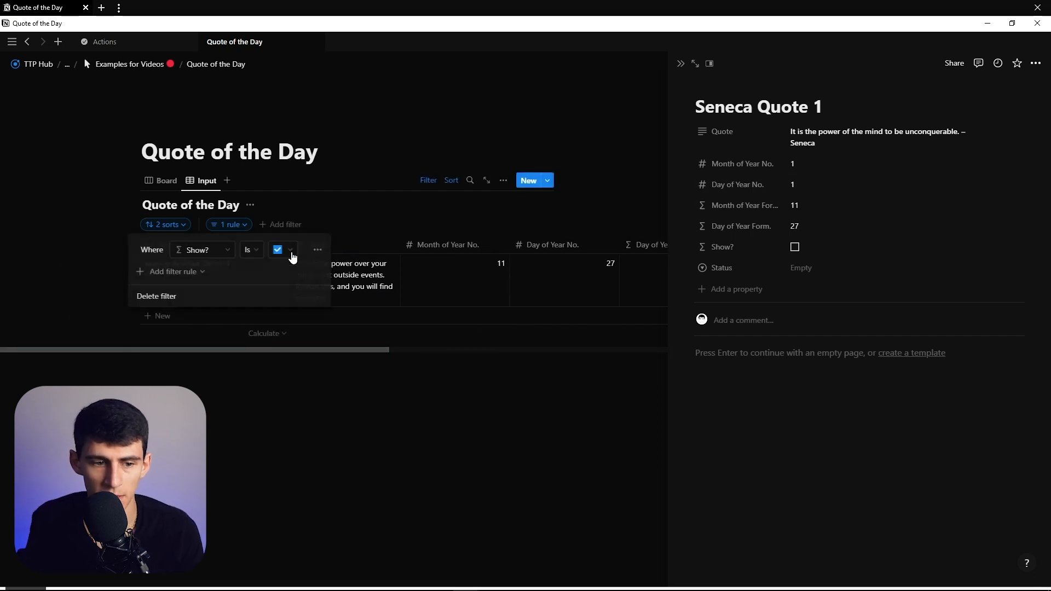